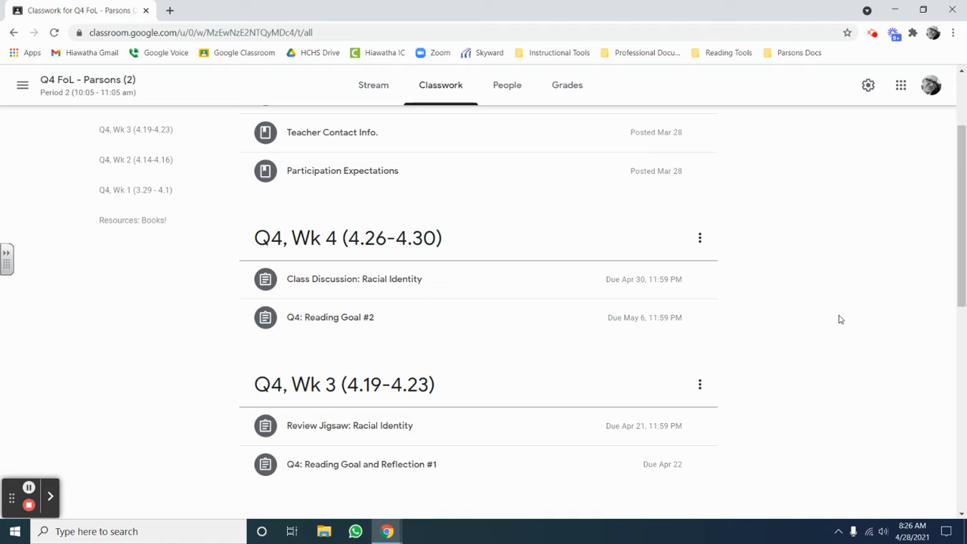
{"action": "mouse_move", "coordinate": [214, 263]}
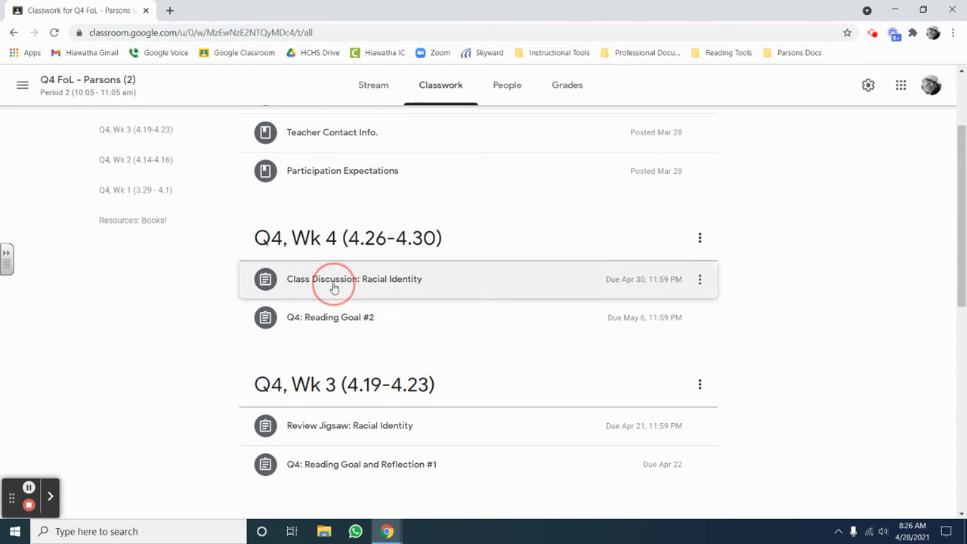
- Expand the Class Discussion: Racial Identity assignment to show its instructions and attachments
{"action": "left_click", "coordinate": [353, 278]}
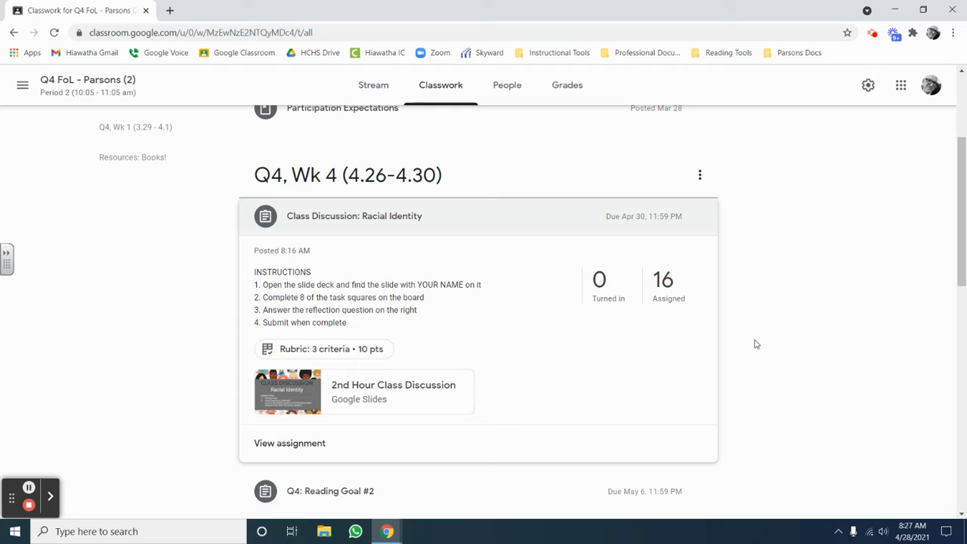
{"action": "mouse_move", "coordinate": [502, 394]}
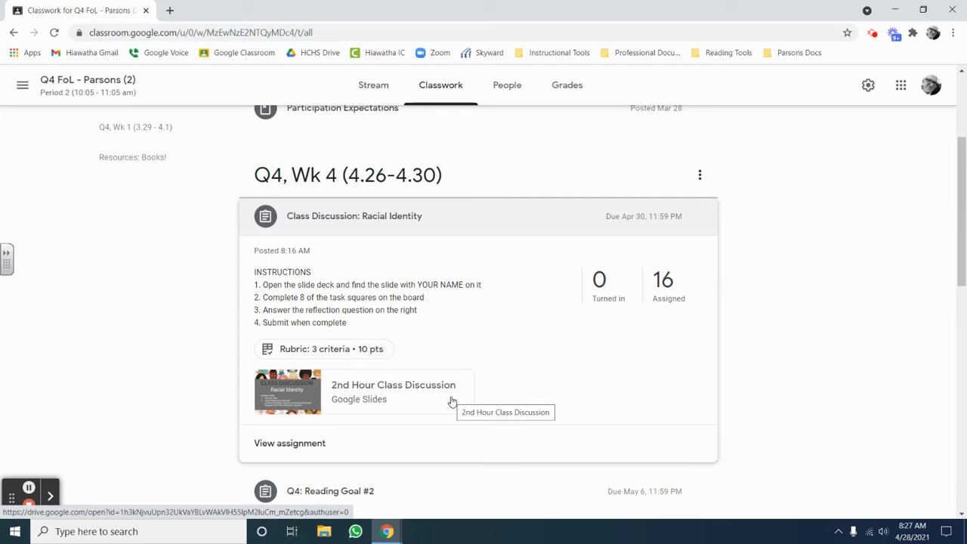
- Open the attached 2nd Hour Class Discussion deck at its Racial Identity title slide
{"action": "left_click", "coordinate": [454, 401]}
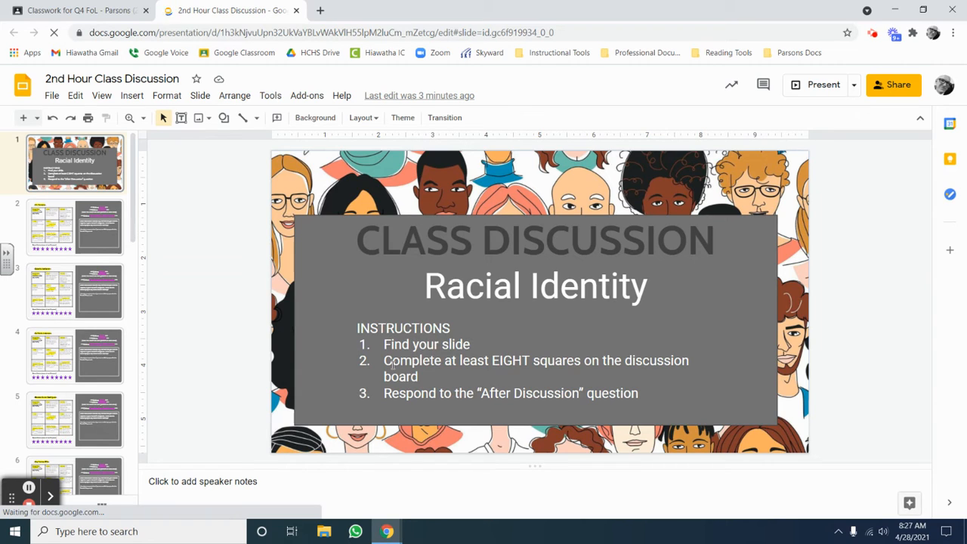
{"action": "left_click", "coordinate": [74, 227]}
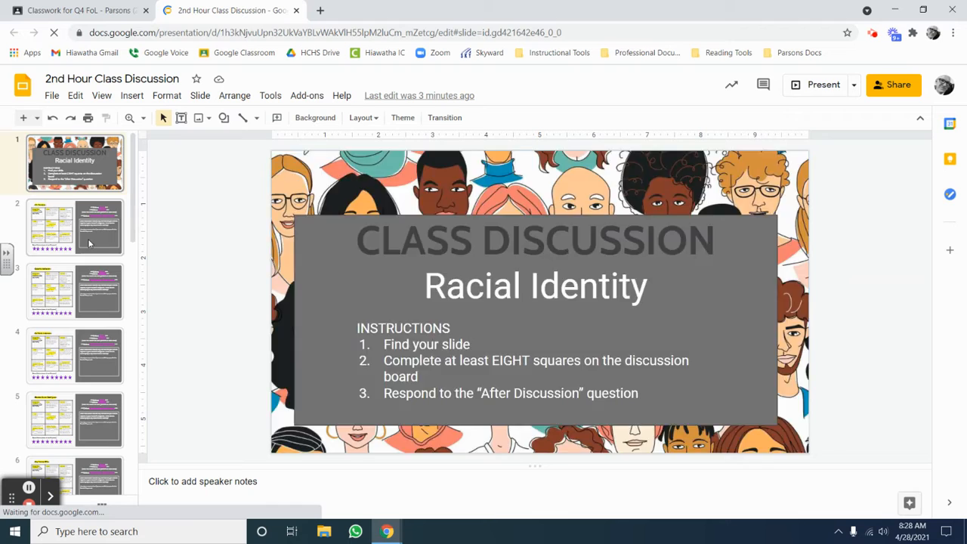
- On slide 2's task board, move a star onto the Answer three questions square and preview the Jamboard link
{"action": "left_click", "coordinate": [76, 227]}
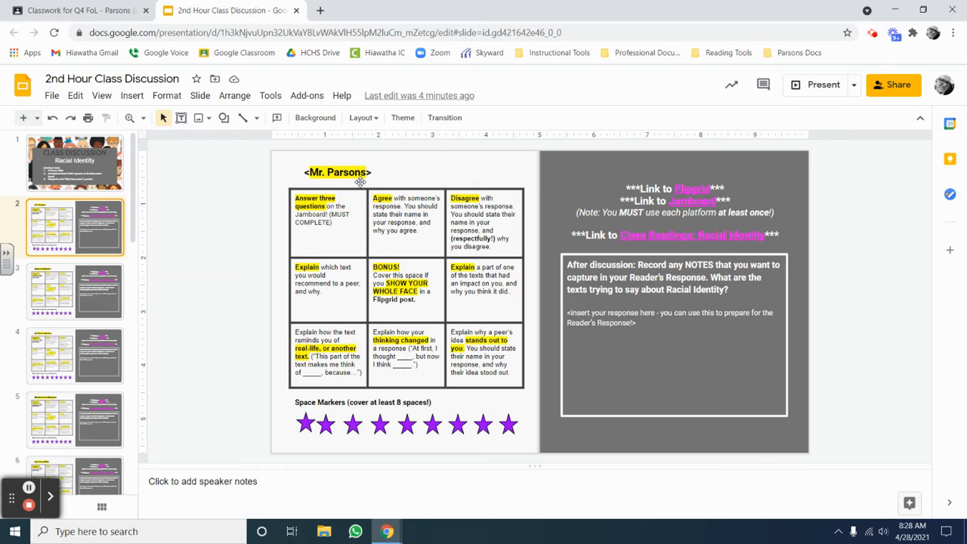
{"action": "mouse_move", "coordinate": [305, 420]}
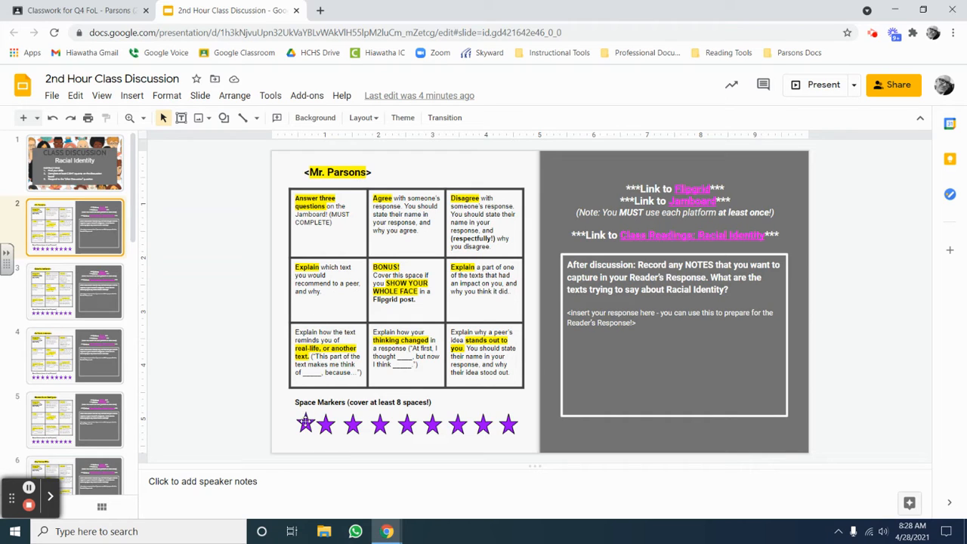
{"action": "left_click", "coordinate": [305, 423]}
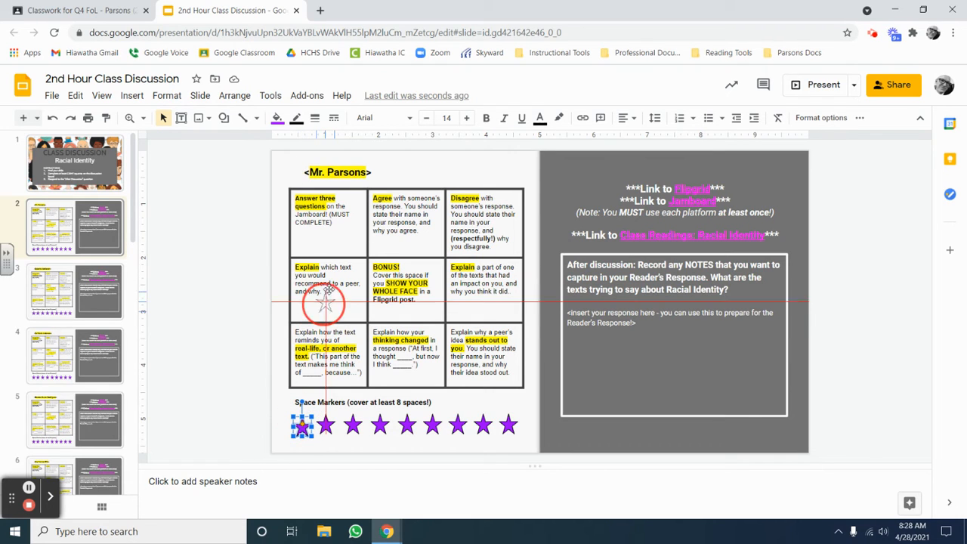
{"action": "left_click_drag", "start_coordinate": [325, 302], "coordinate": [329, 242]}
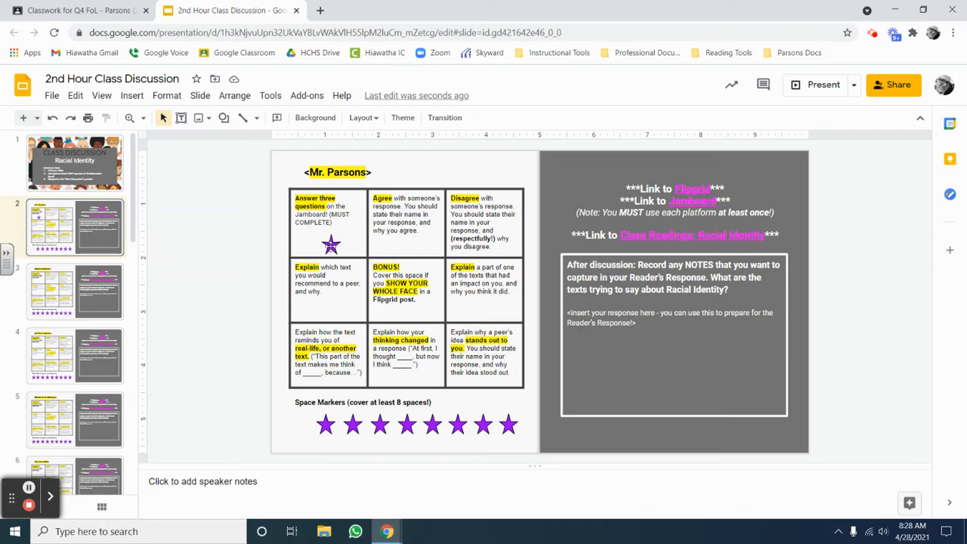
{"action": "left_click", "coordinate": [325, 423]}
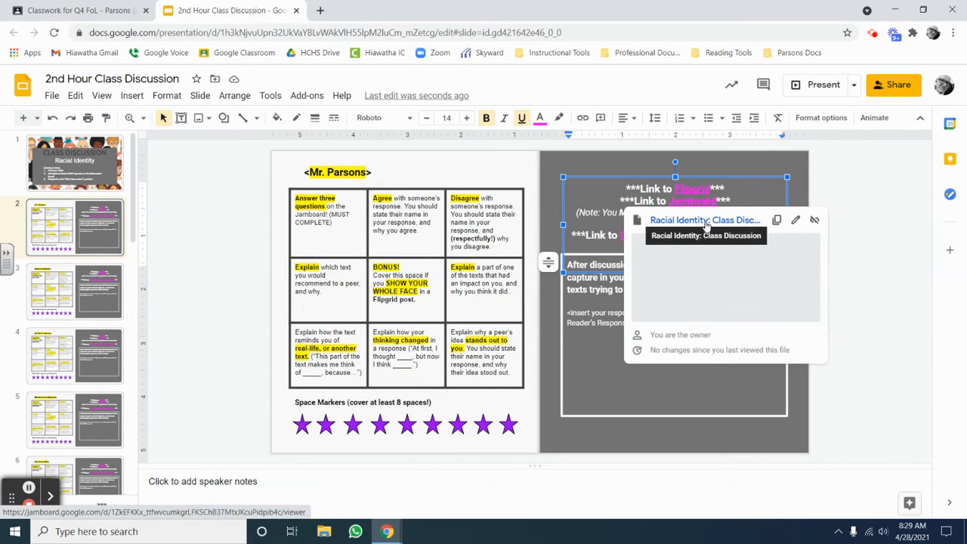
- Open the Racial Identity Jamboard and advance frame by frame to the question about Jin's classmates
{"action": "left_click", "coordinate": [704, 220]}
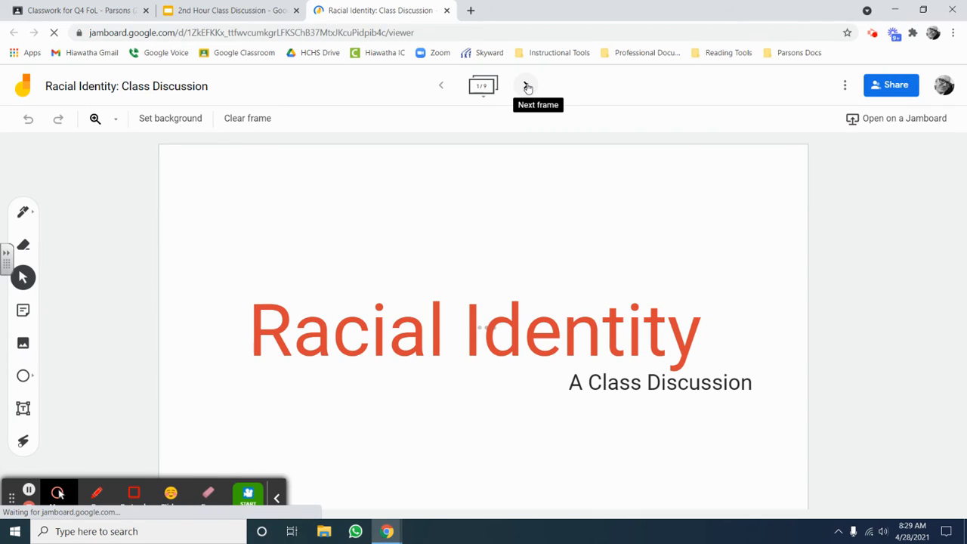
{"action": "left_click", "coordinate": [525, 85]}
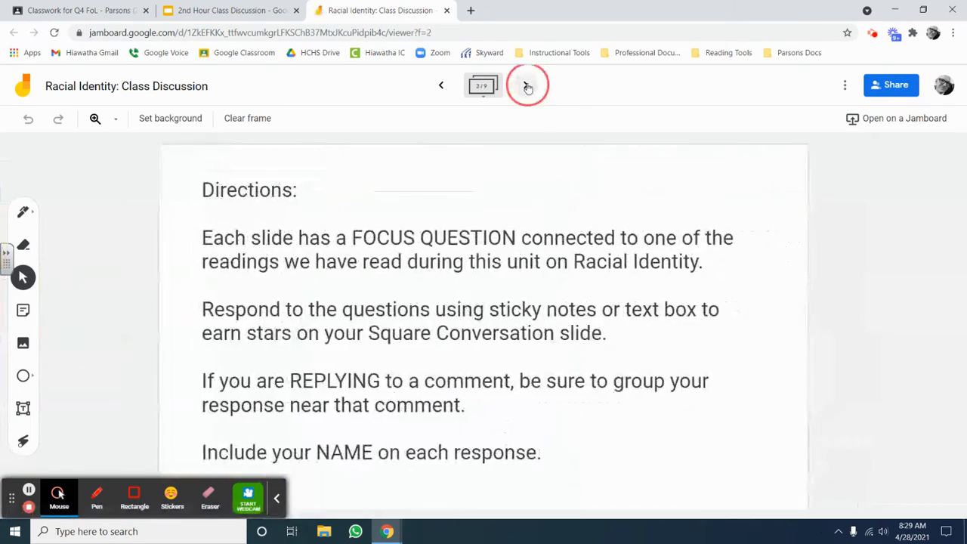
{"action": "left_click", "coordinate": [525, 85]}
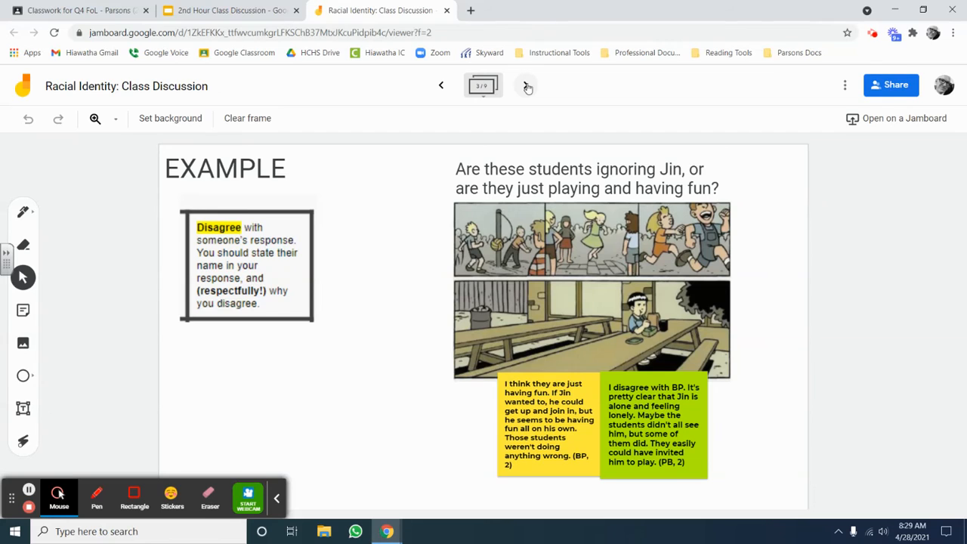
{"action": "left_click", "coordinate": [526, 84]}
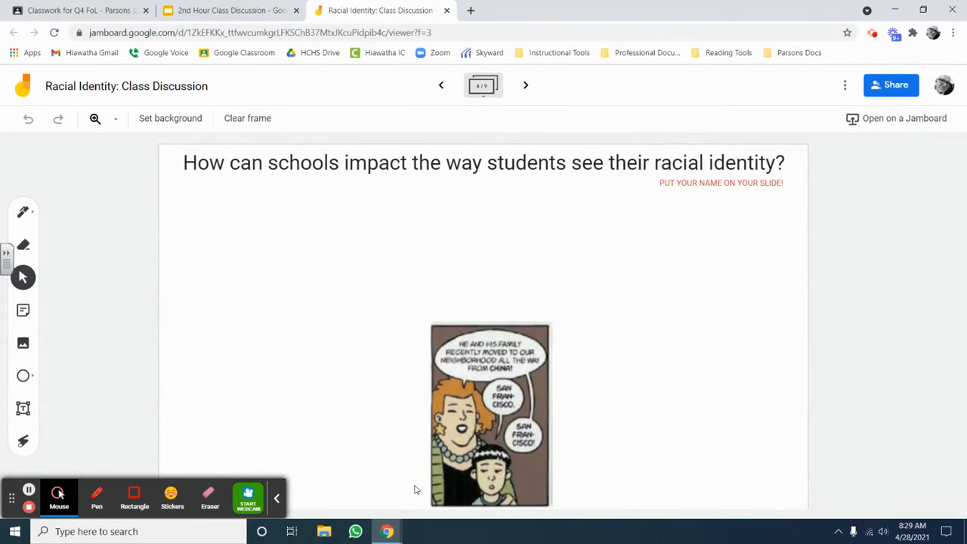
{"action": "mouse_move", "coordinate": [465, 295]}
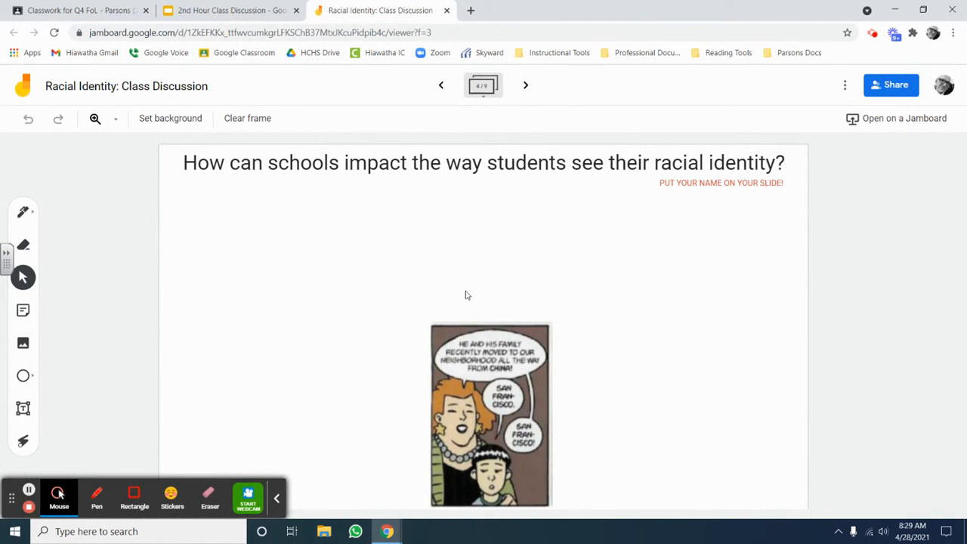
{"action": "mouse_move", "coordinate": [455, 279]}
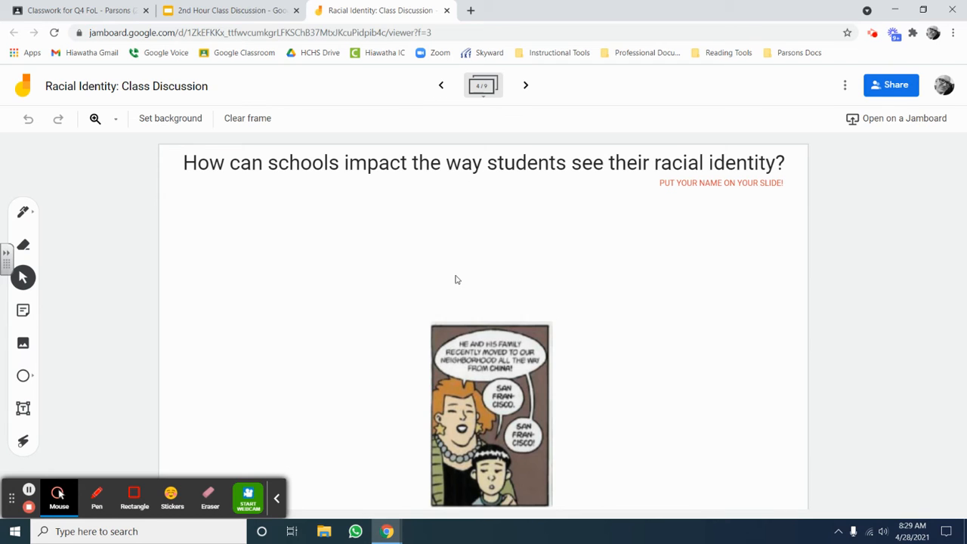
{"action": "mouse_move", "coordinate": [478, 59]}
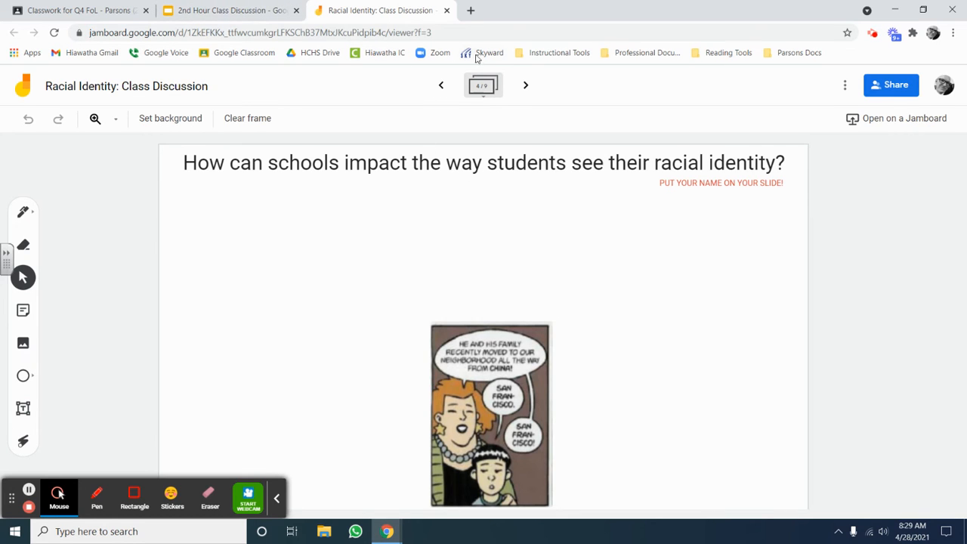
{"action": "left_click", "coordinate": [525, 85]}
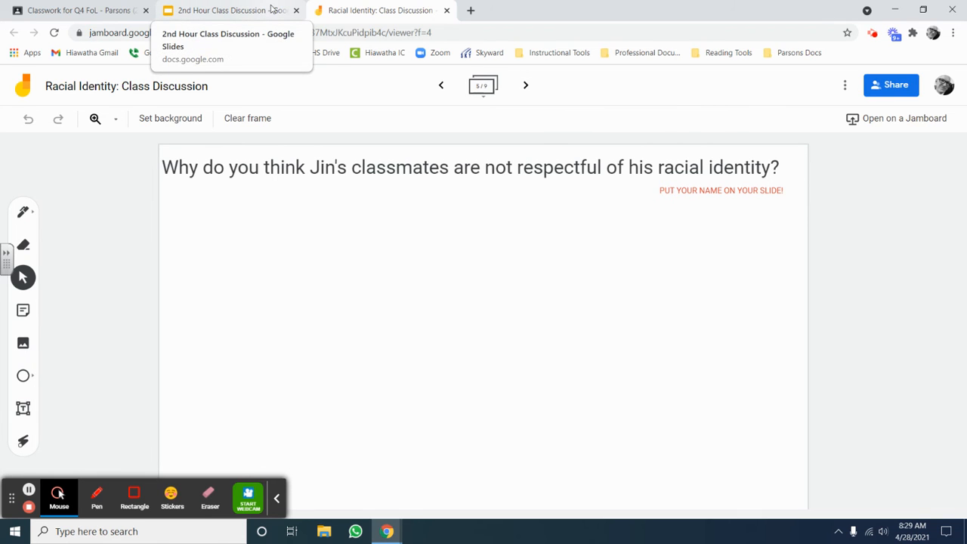
- Return to the slide deck and move a star marker onto the Answer three questions square
{"action": "left_click", "coordinate": [227, 9]}
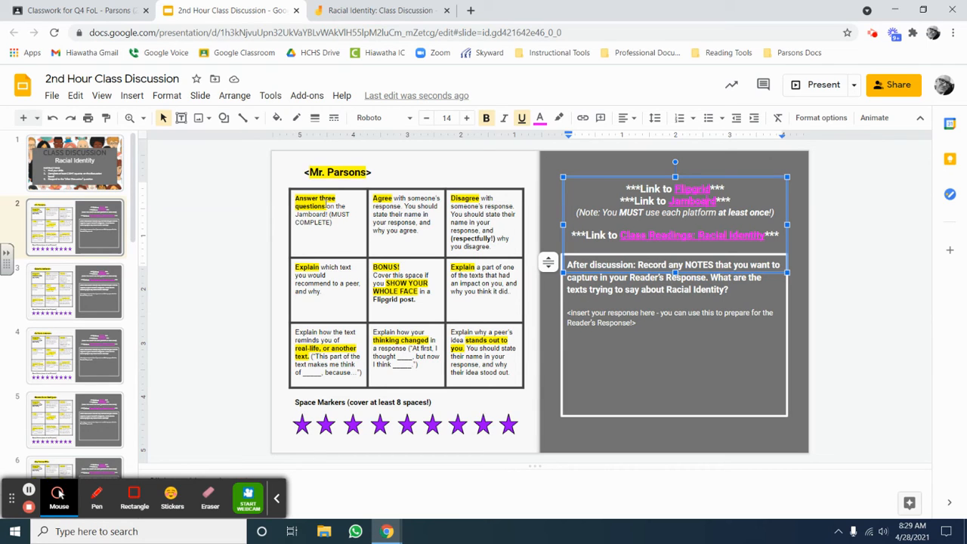
{"action": "mouse_move", "coordinate": [338, 245]}
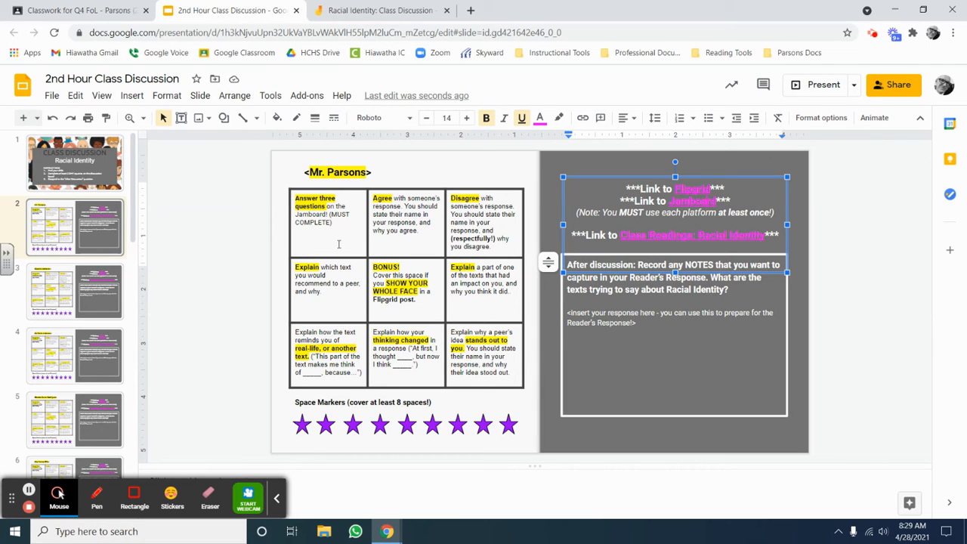
{"action": "mouse_move", "coordinate": [276, 447]}
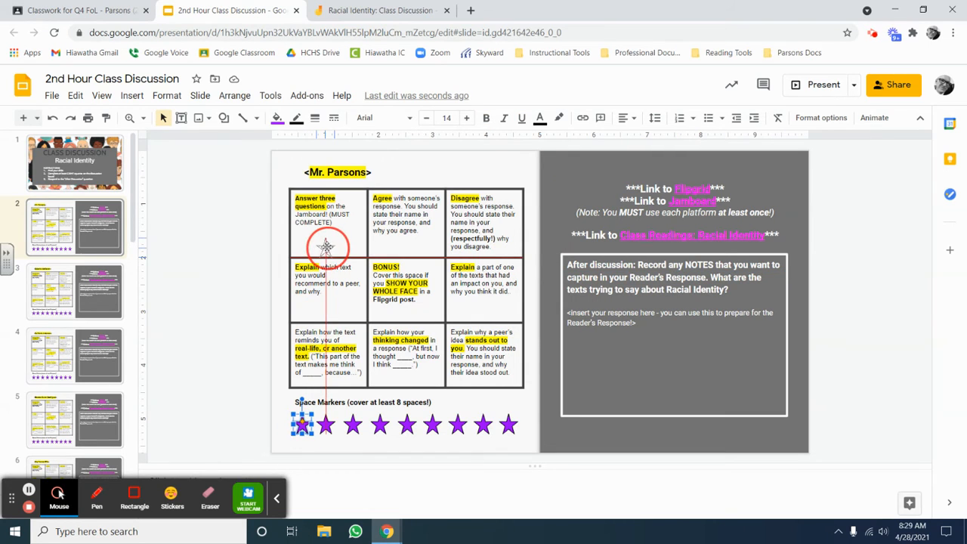
{"action": "left_click_drag", "start_coordinate": [300, 423], "coordinate": [329, 244]}
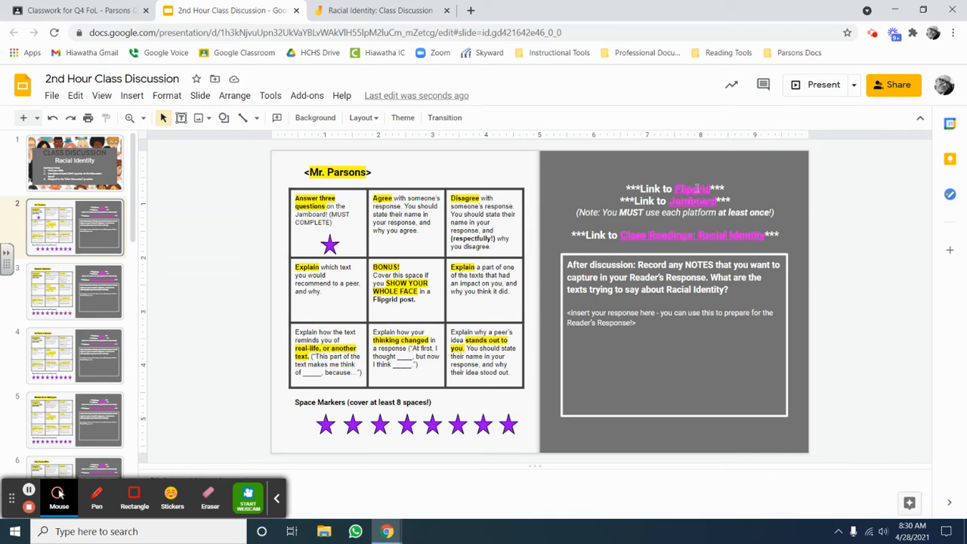
- Follow the deck's Flipgrid link to the Class Discussion: Racial Identity Flipgrid page
{"action": "left_click", "coordinate": [692, 187]}
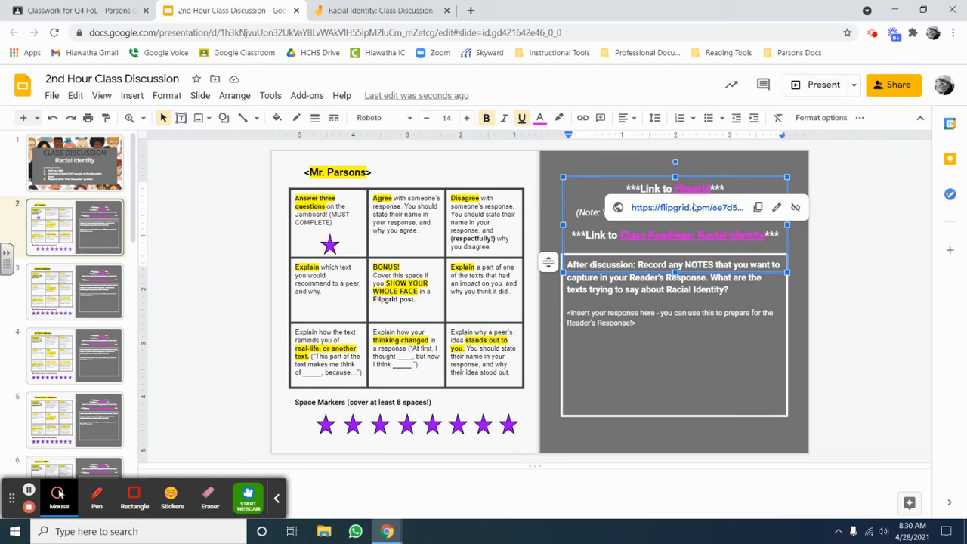
{"action": "left_click", "coordinate": [691, 188]}
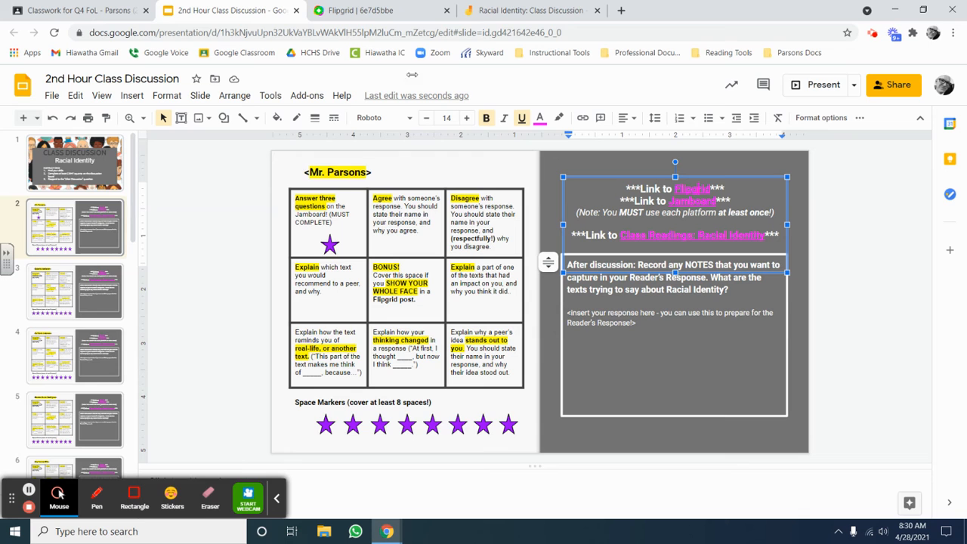
{"action": "left_click", "coordinate": [381, 11]}
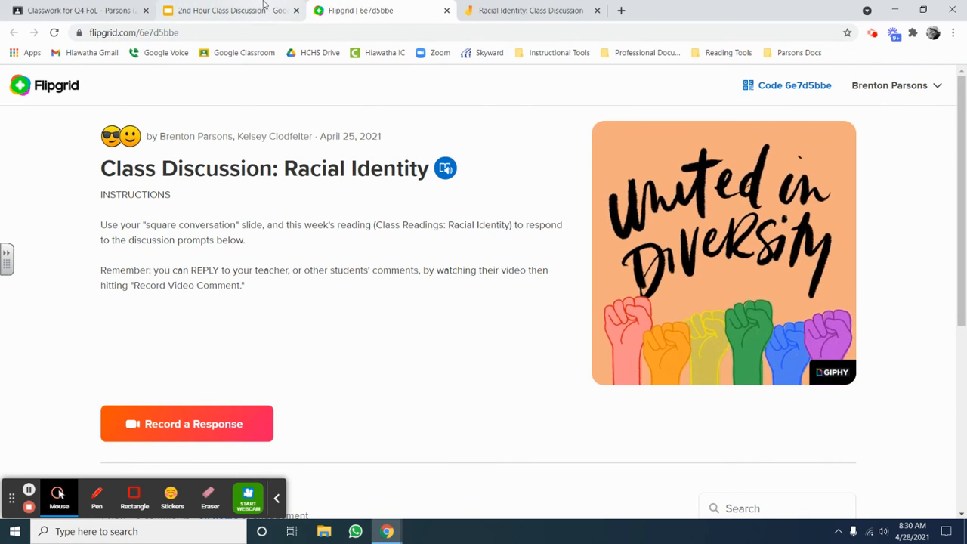
{"action": "left_click", "coordinate": [229, 9]}
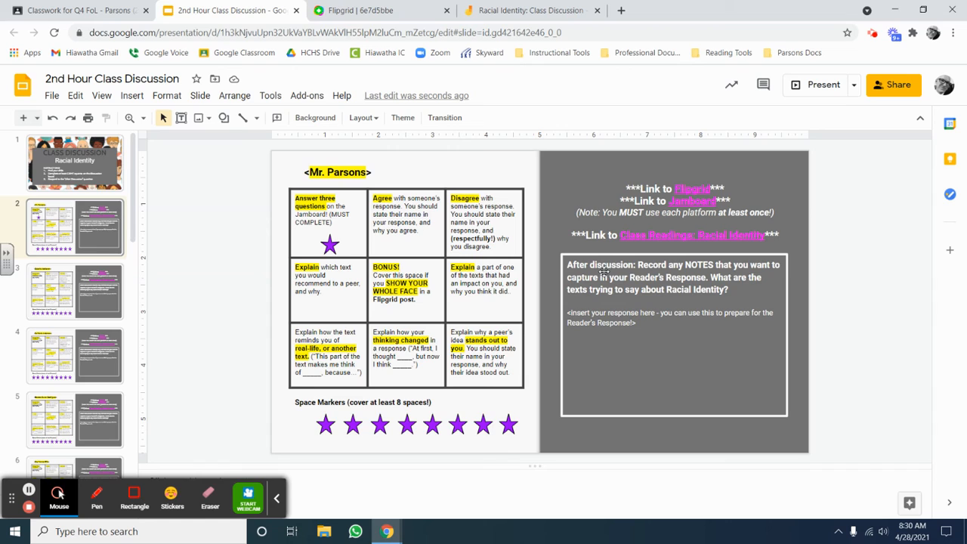
{"action": "mouse_move", "coordinate": [671, 275]}
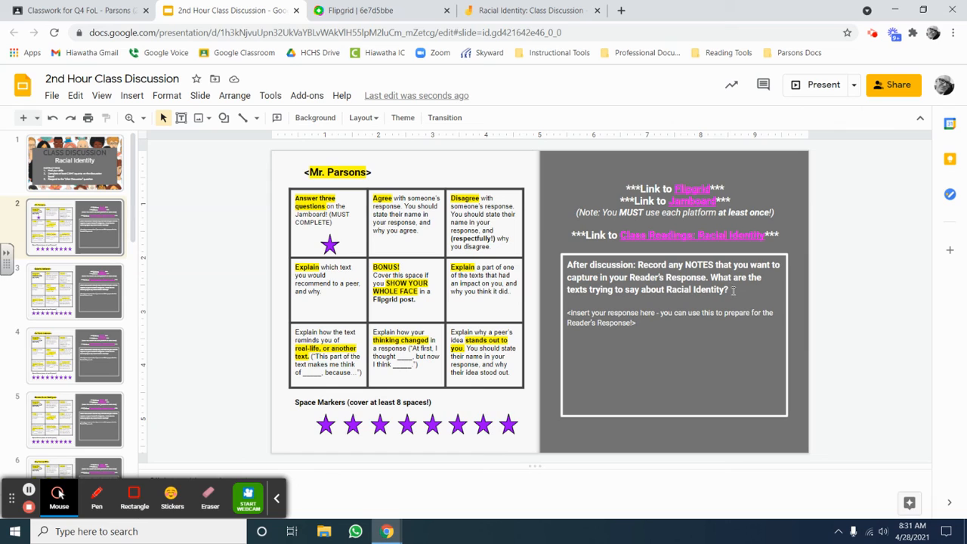
{"action": "mouse_move", "coordinate": [640, 302]}
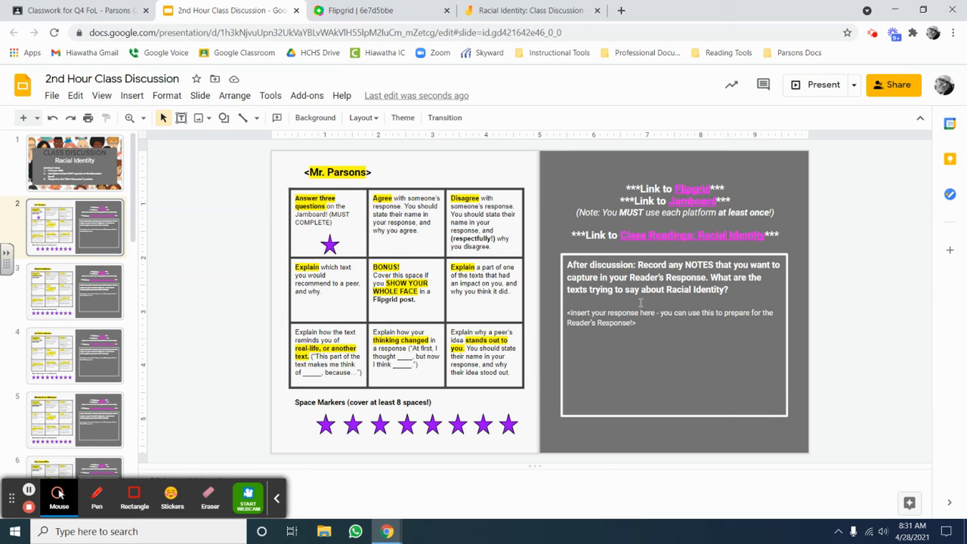
{"action": "mouse_move", "coordinate": [844, 375]}
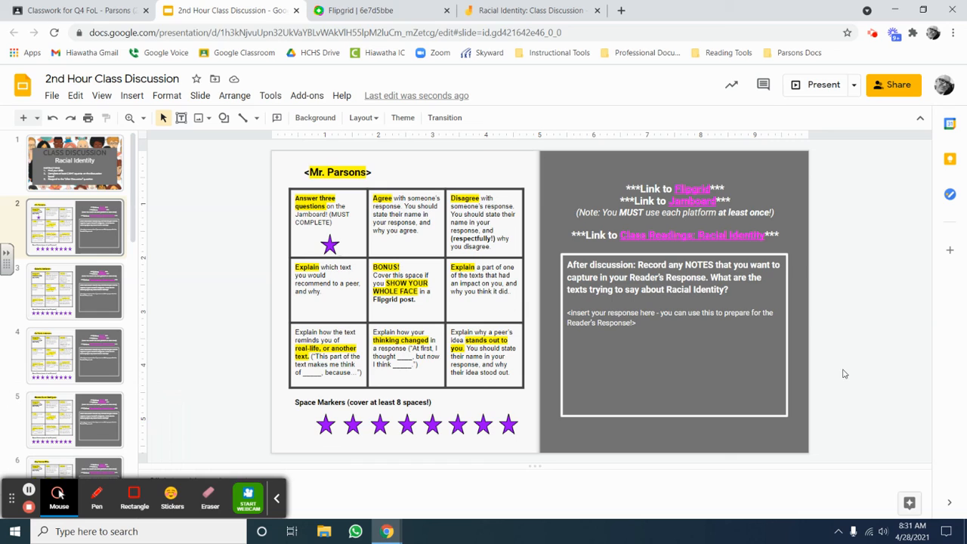
{"action": "mouse_move", "coordinate": [718, 302]}
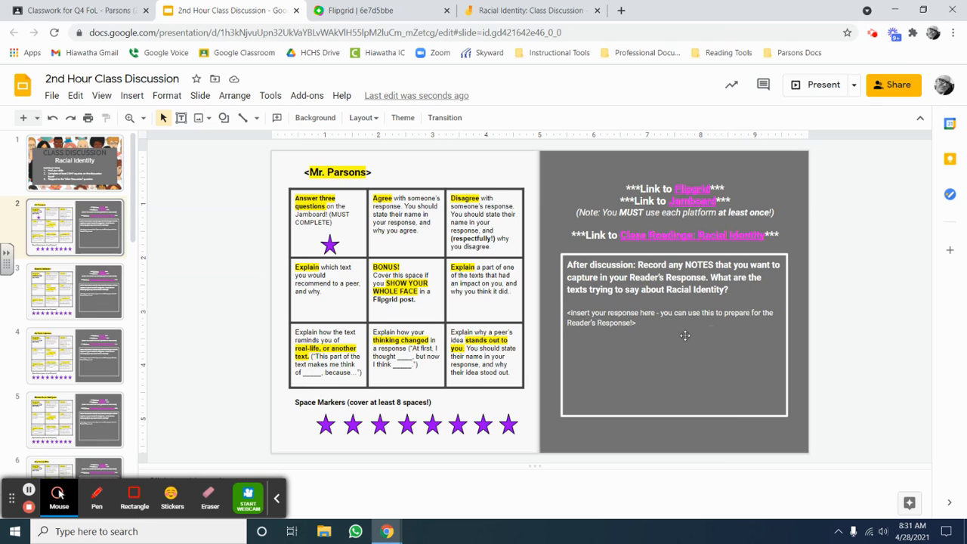
{"action": "mouse_move", "coordinate": [658, 369]}
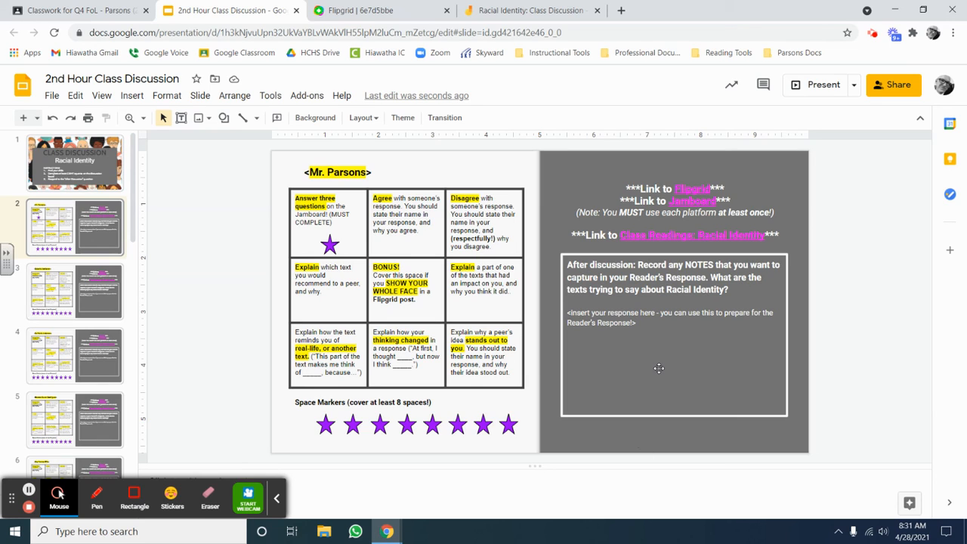